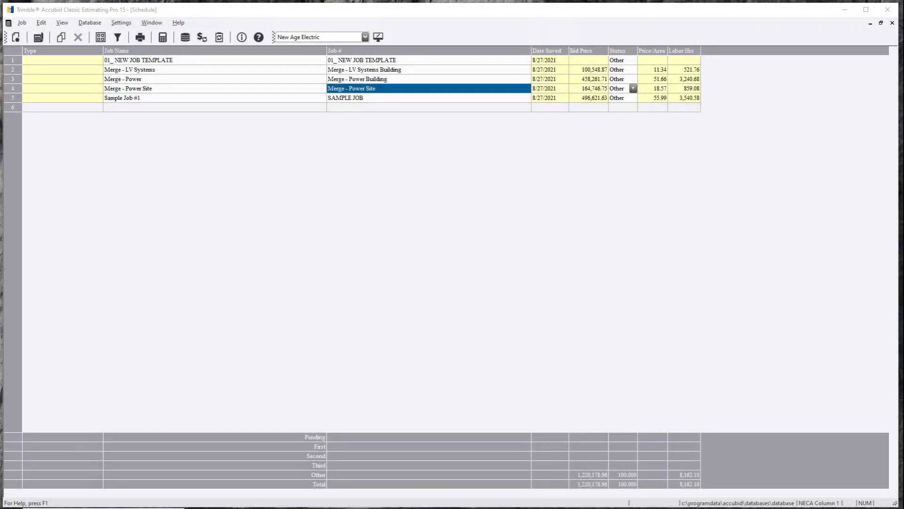
mouse_move(271, 270)
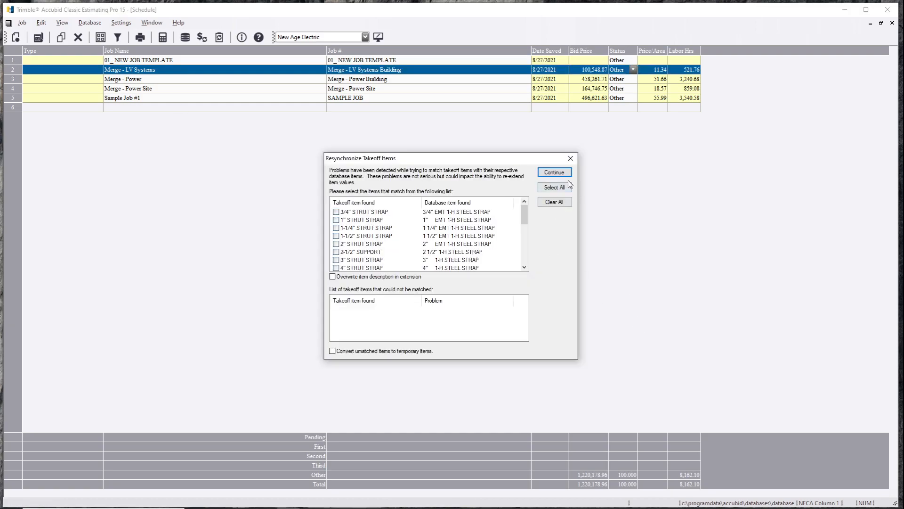
Continue into the LV Systems Building job and tick Merge - Power Building and Merge - Power Site in Job Merge
left_click(553, 172)
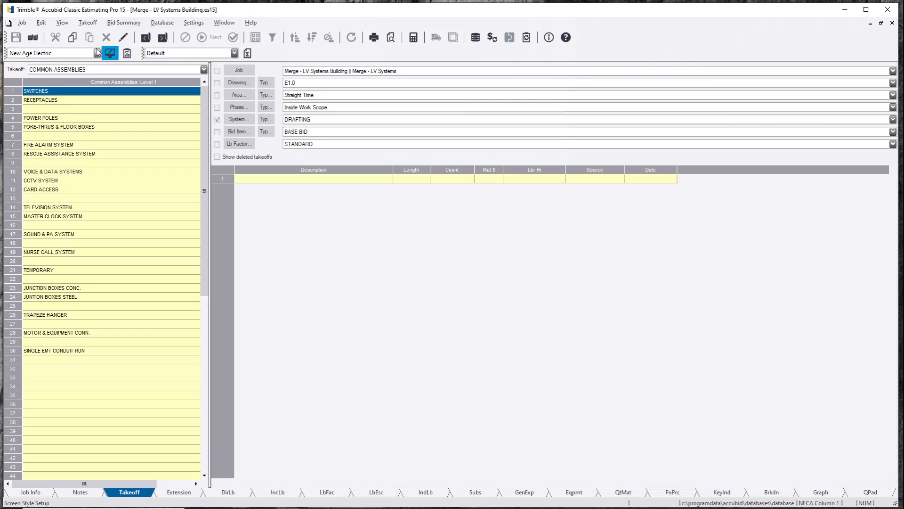
mouse_move(33, 37)
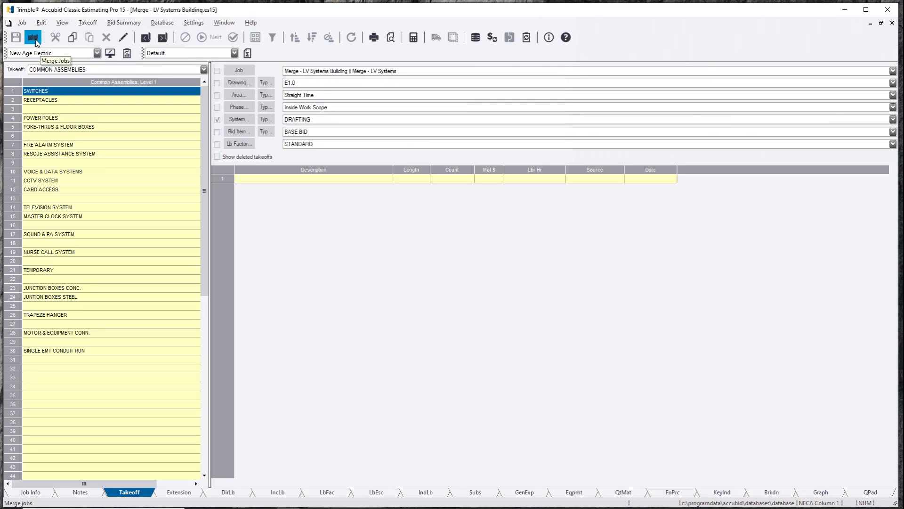
left_click(33, 37)
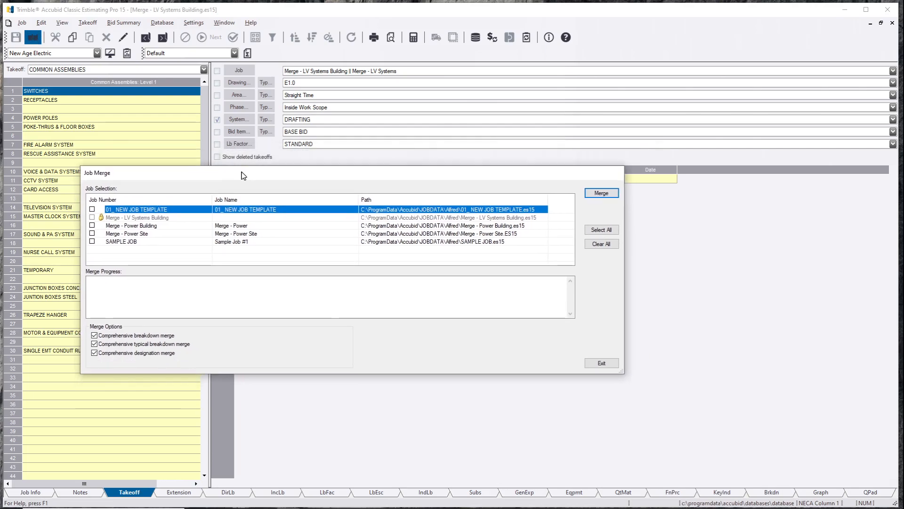
mouse_move(150, 236)
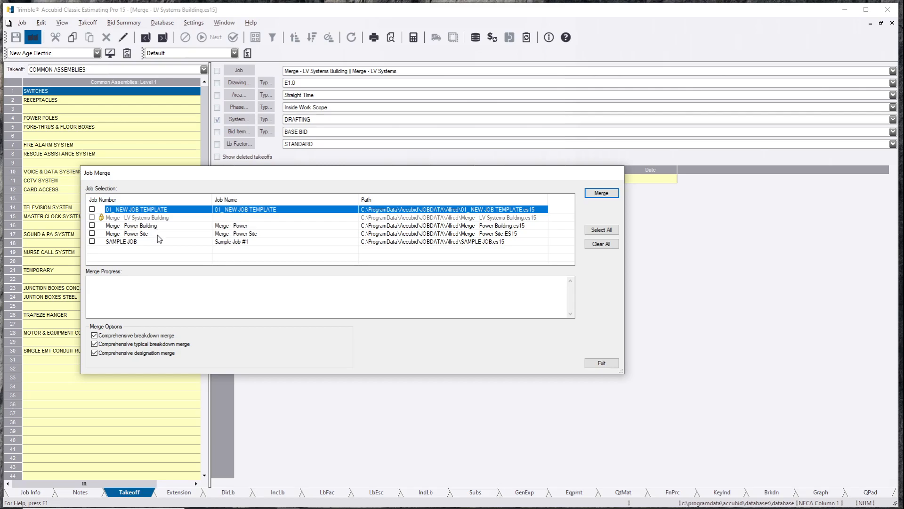
mouse_move(231, 231)
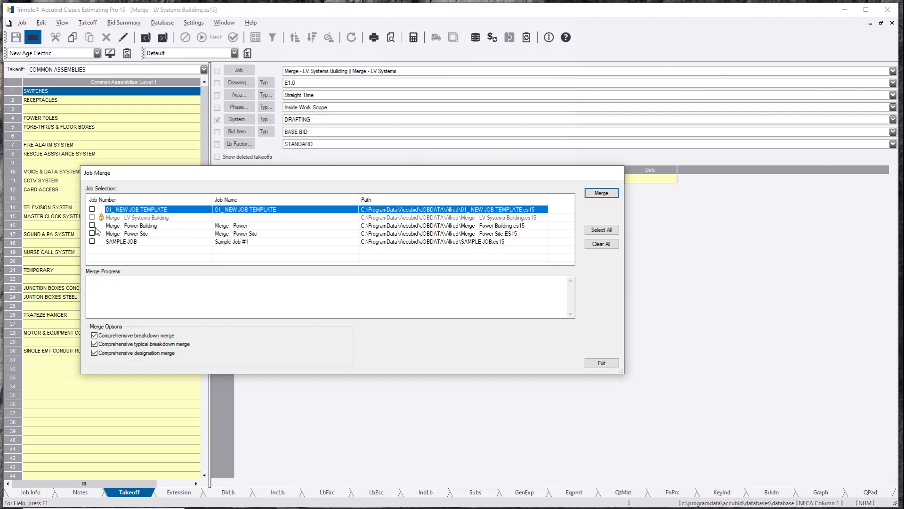
left_click(93, 225)
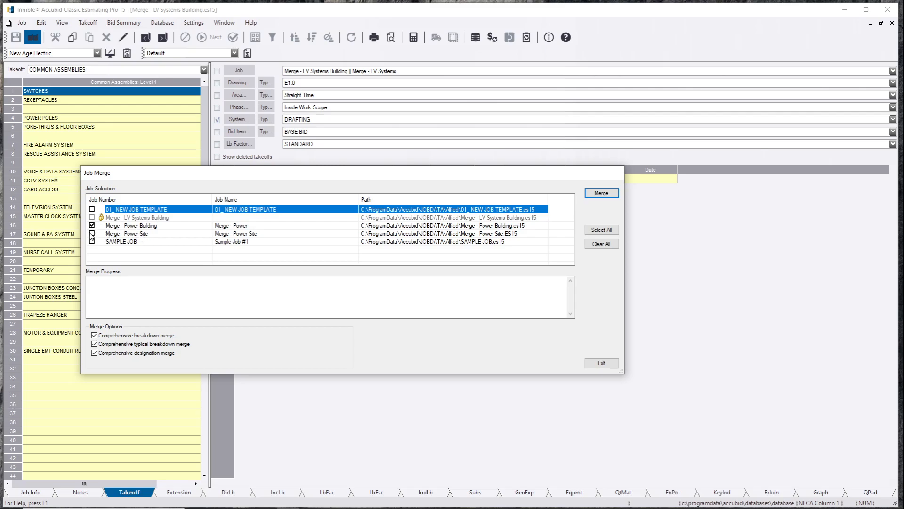
left_click(92, 234)
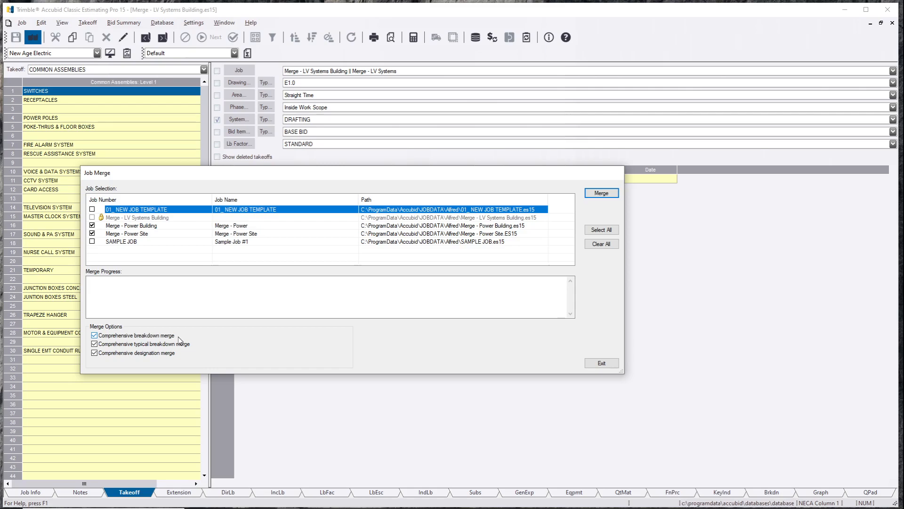
mouse_move(258, 336)
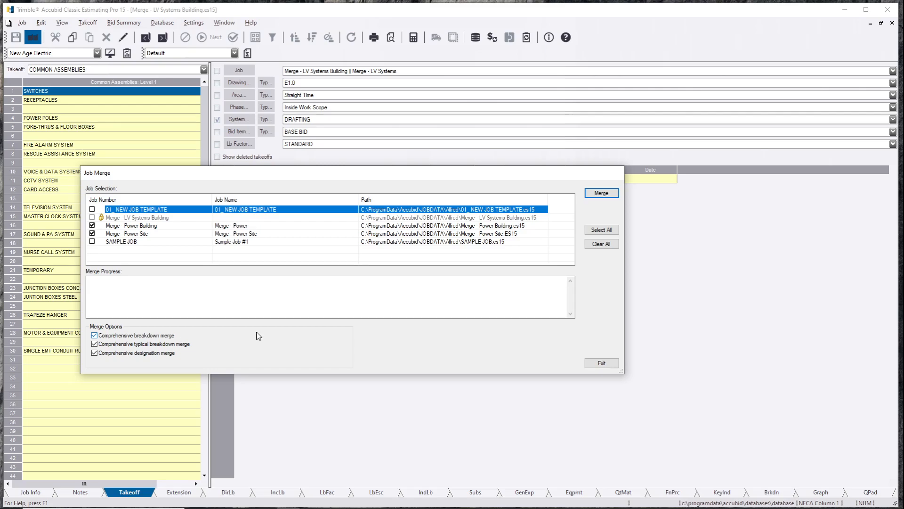
Merge the checked jobs, then switch the takeoff System from DRAFTING through BRANCH WIRING to FIXTURES
left_click(600, 362)
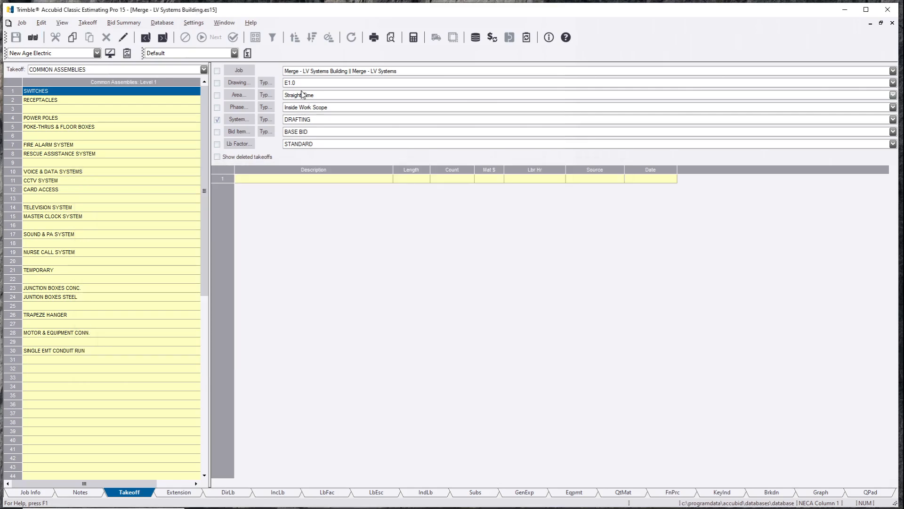
left_click(893, 120)
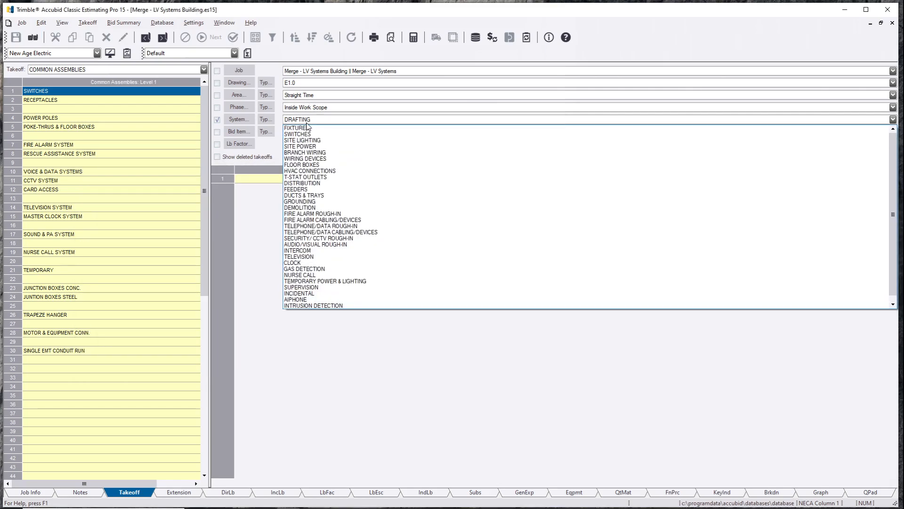
left_click(297, 127)
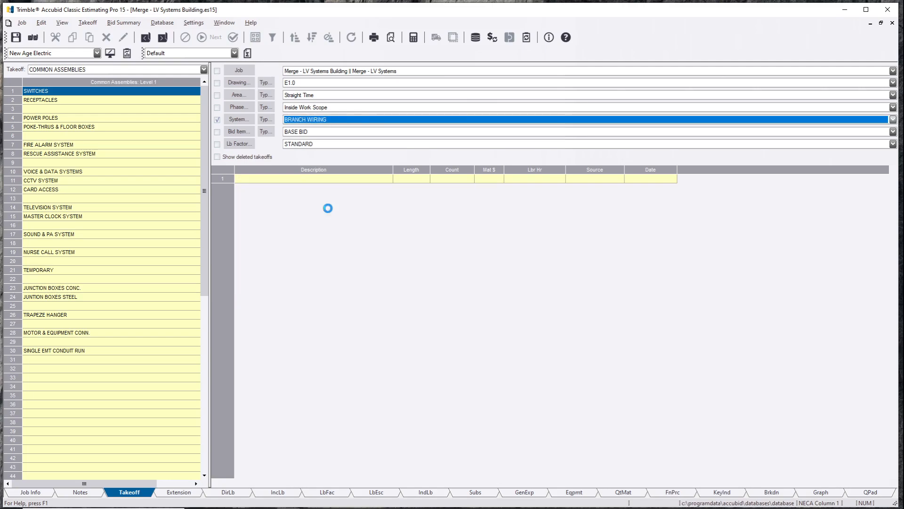
left_click(71, 36)
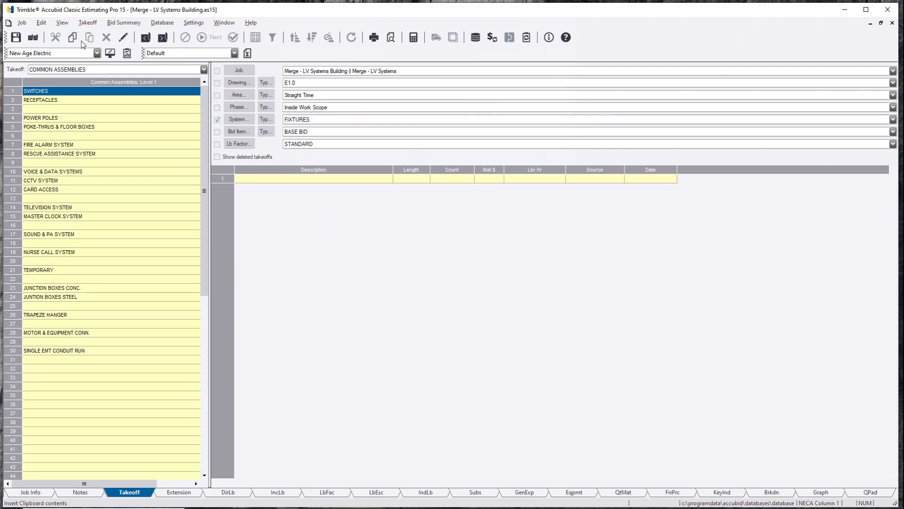
Return to the job schedule via Window > Schedule and open the Merge - Power Building job
left_click(224, 23)
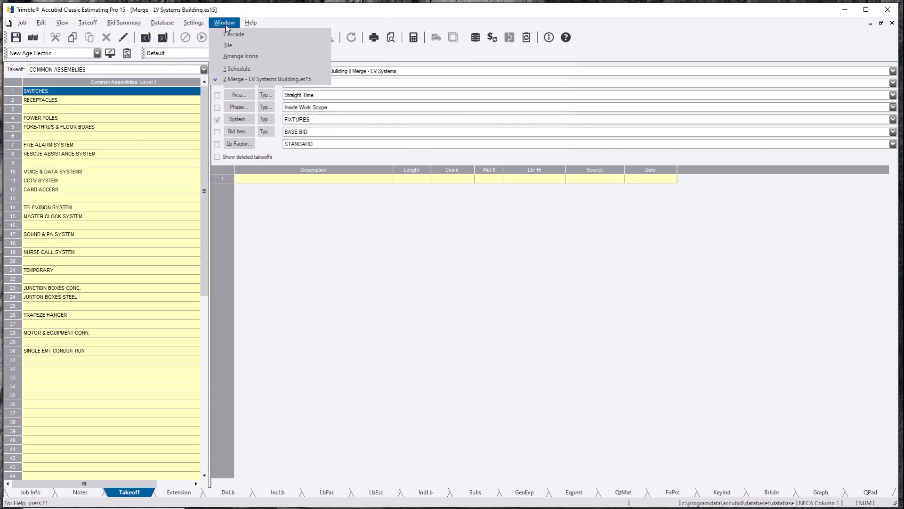
left_click(236, 68)
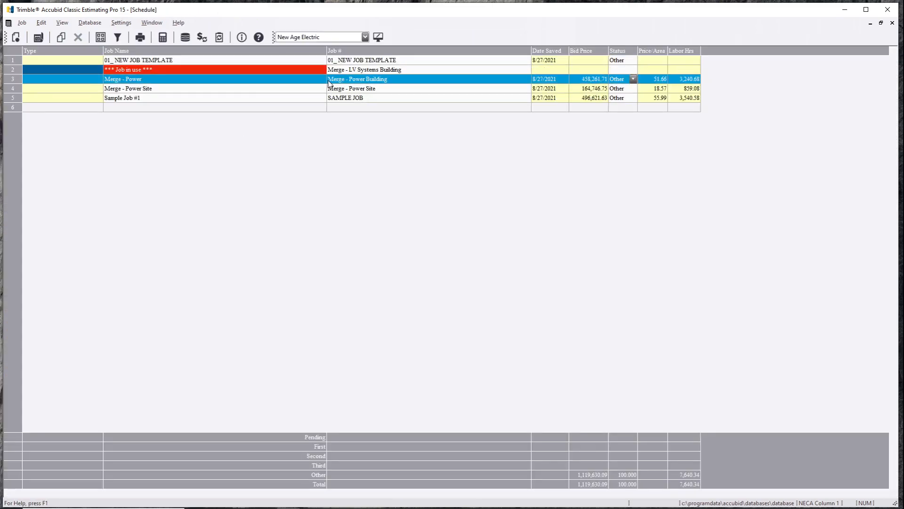
mouse_move(386, 85)
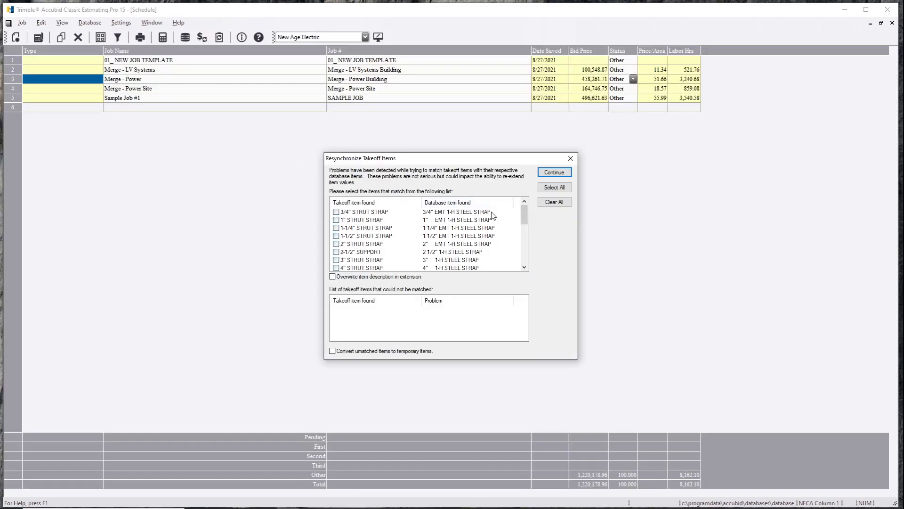
left_click(553, 173)
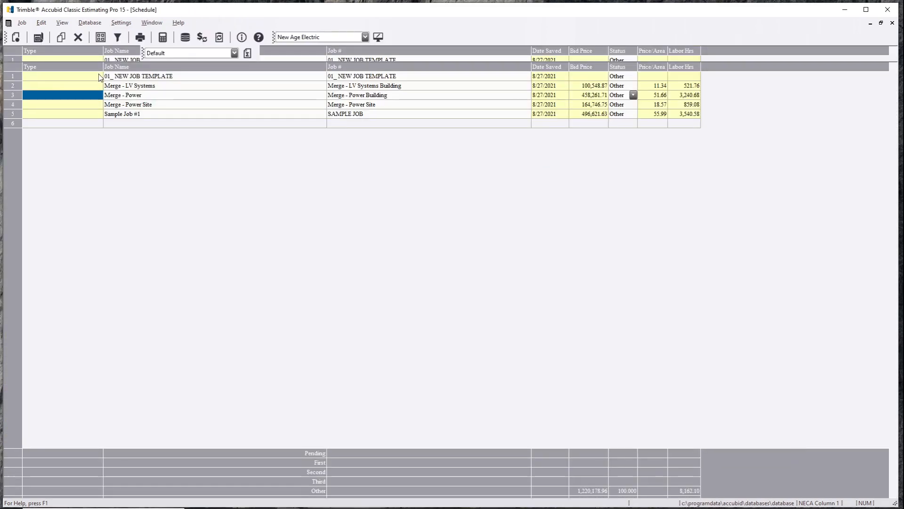
double_click(122, 94)
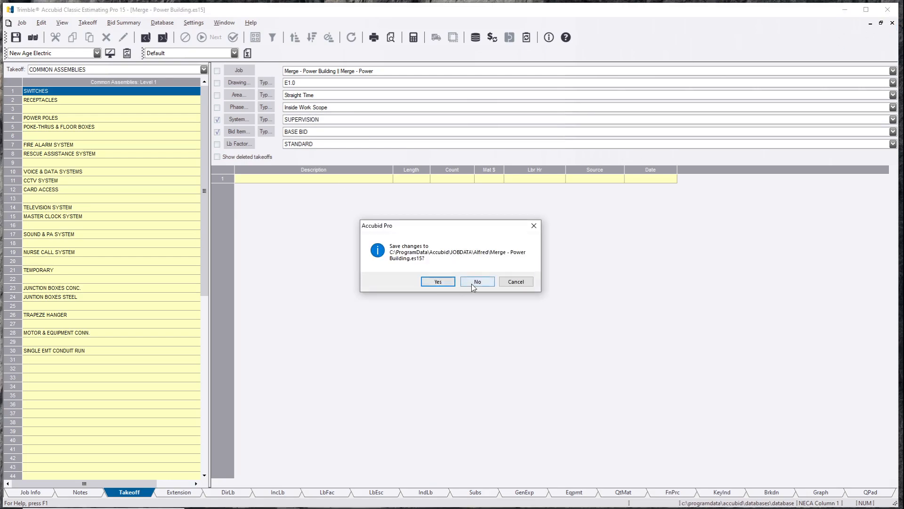
Close Power Building without saving, open Power Site and view its SITE LIGHTING and SITE POWER takeoffs
left_click(476, 282)
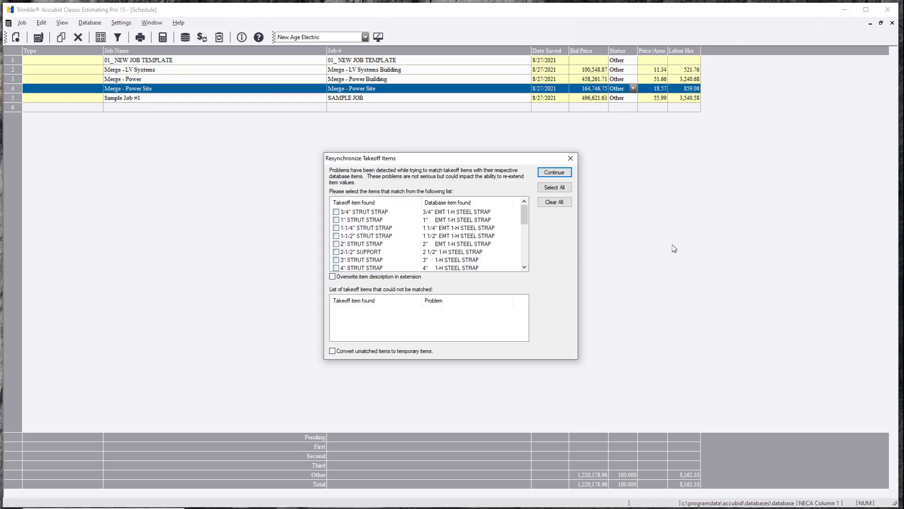
left_click(553, 172)
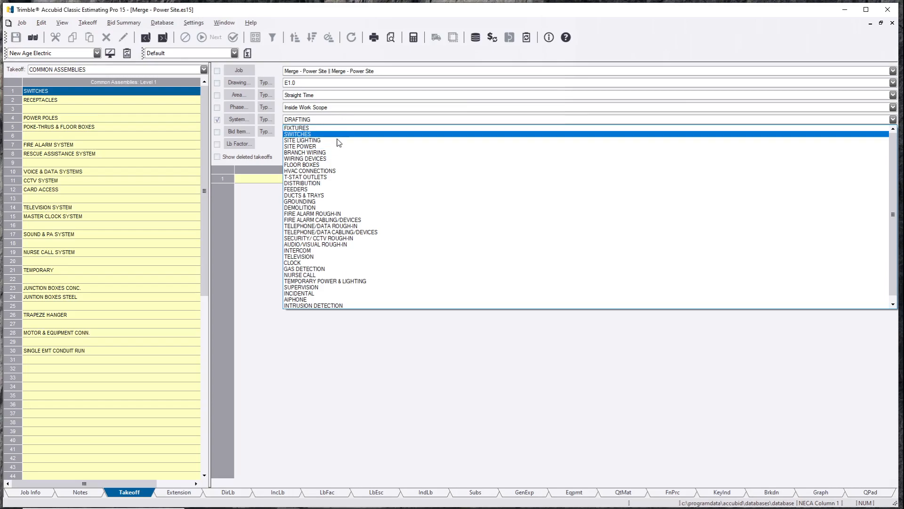
left_click(298, 133)
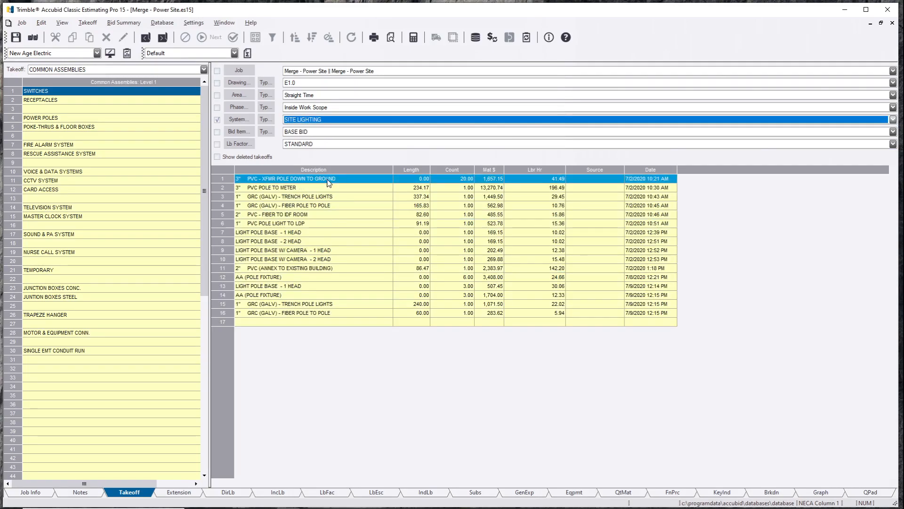
left_click(313, 232)
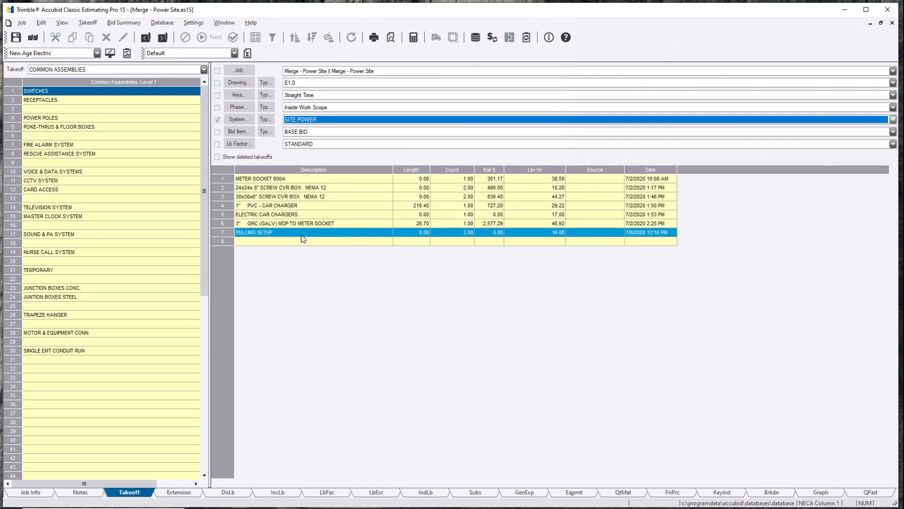
Browse the Power Site job's remaining systems including DEMOLITION, then bring up the job schedule
left_click(894, 119)
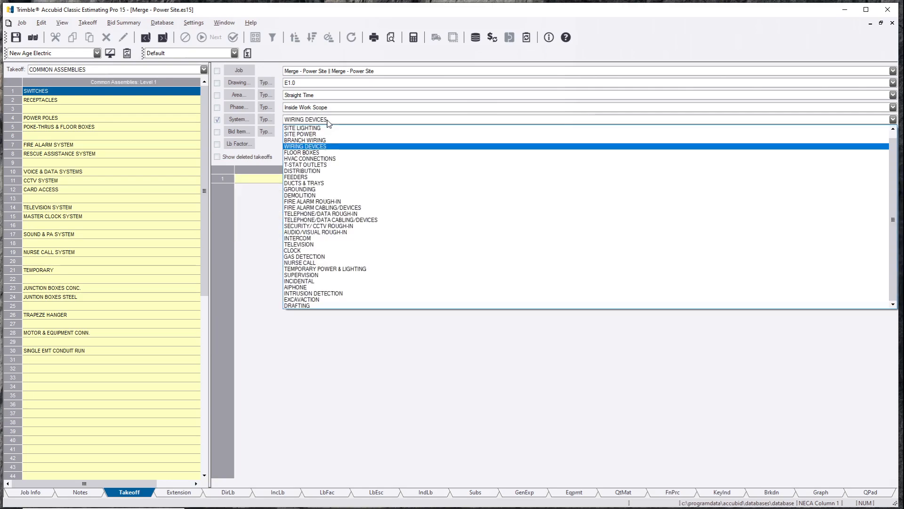
left_click(299, 189)
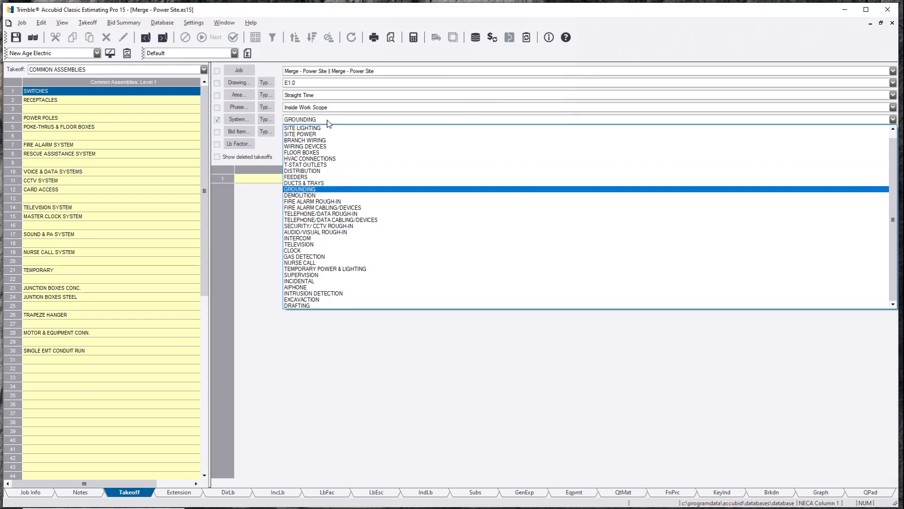
left_click(300, 195)
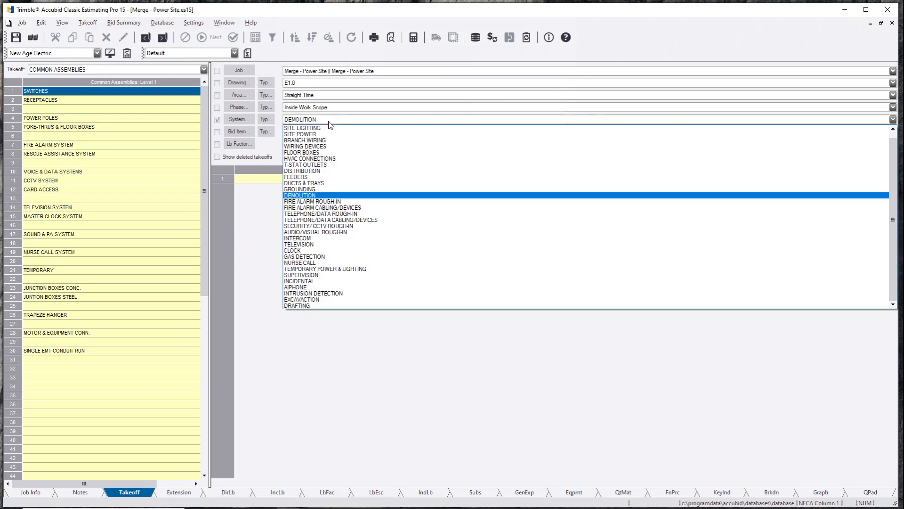
left_click(292, 249)
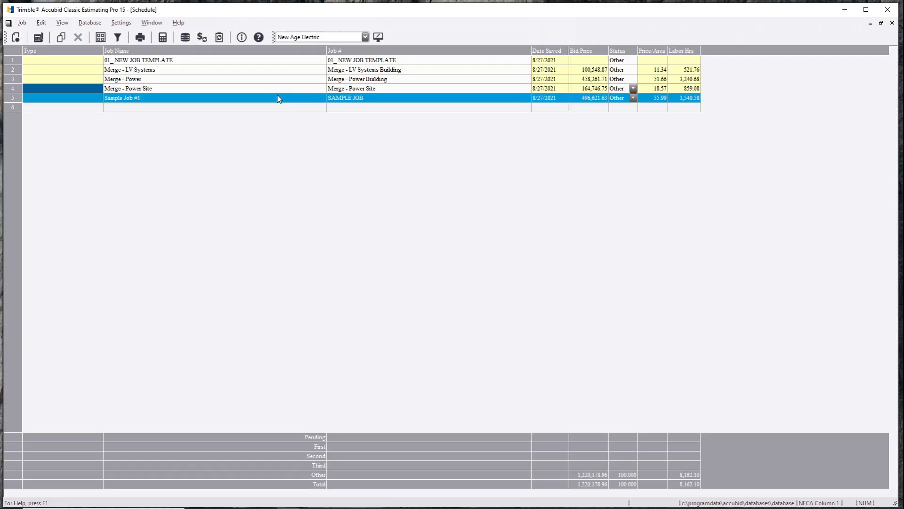
Open LV Systems Building, tick Power Building and Power Site in Job Merge, and confirm the merge
left_click(130, 69)
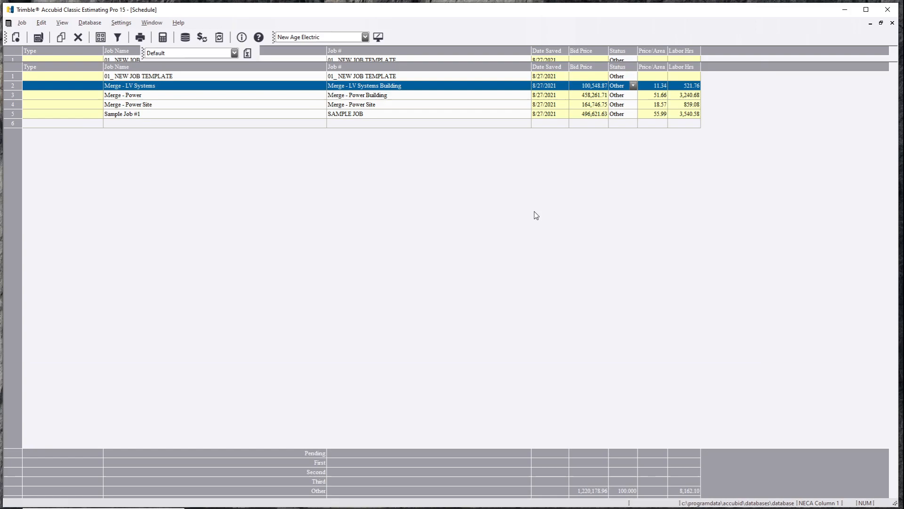
double_click(130, 85)
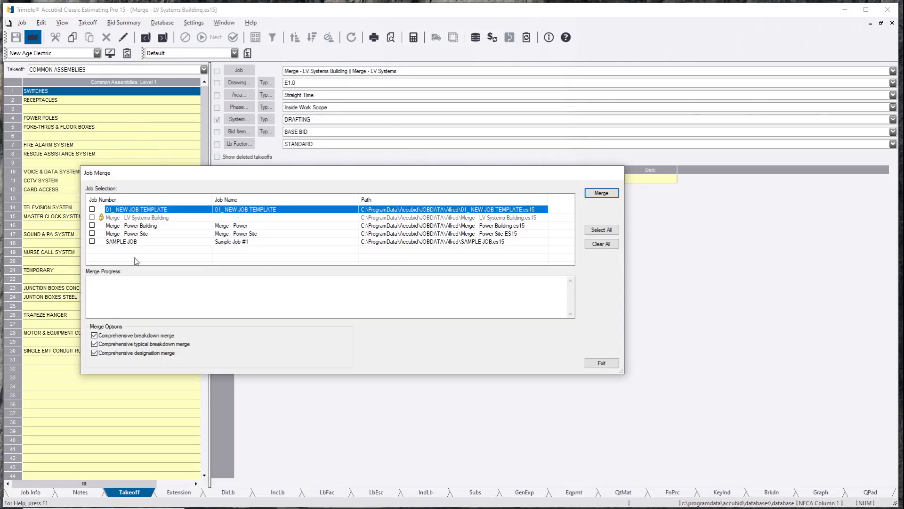
left_click(92, 225)
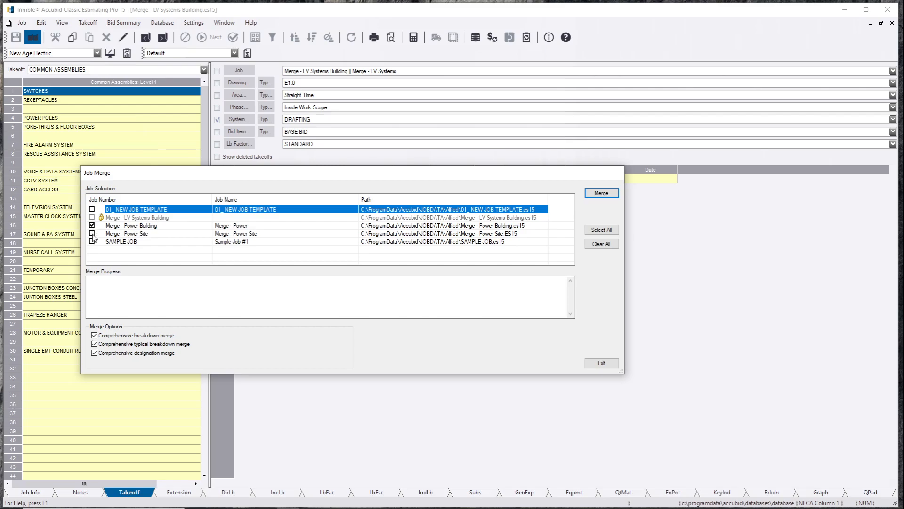
left_click(91, 234)
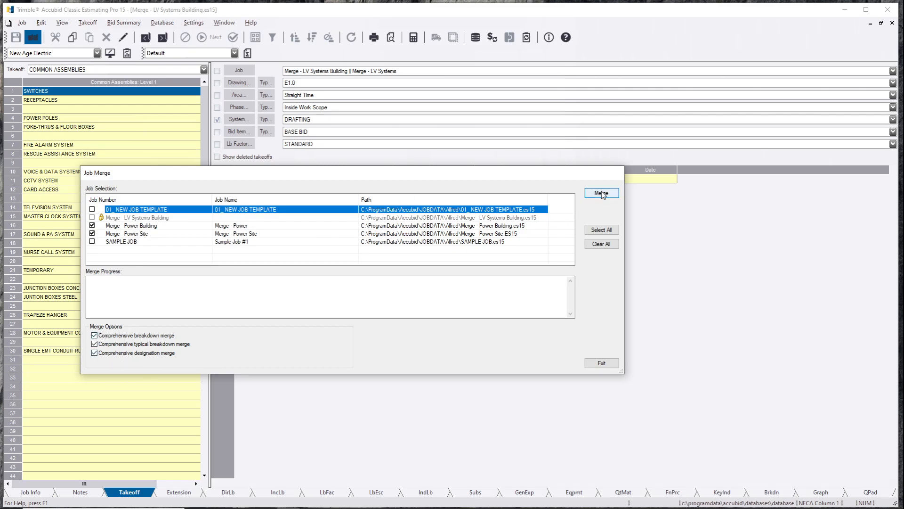
left_click(601, 193)
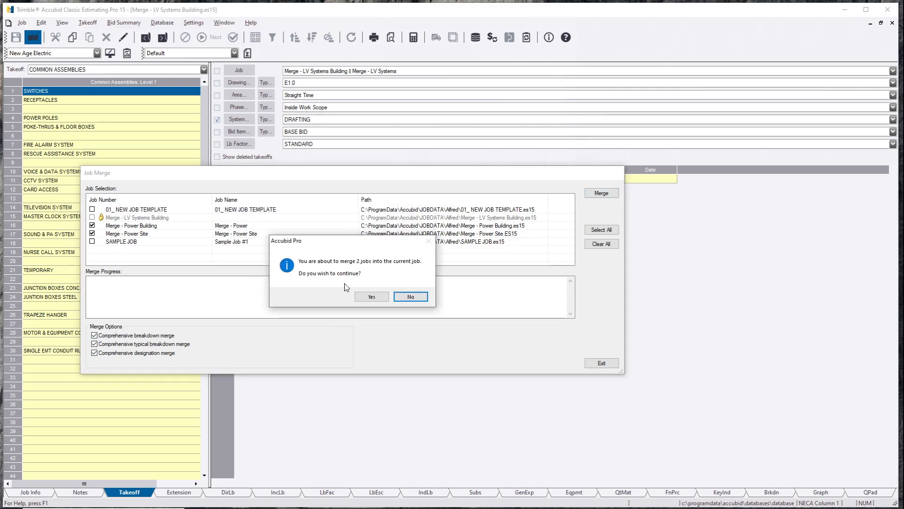
mouse_move(372, 270)
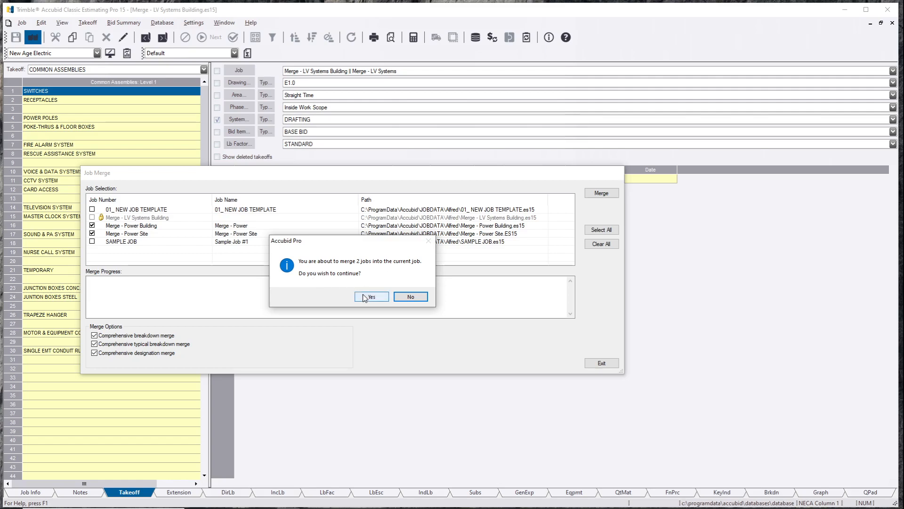
left_click(371, 297)
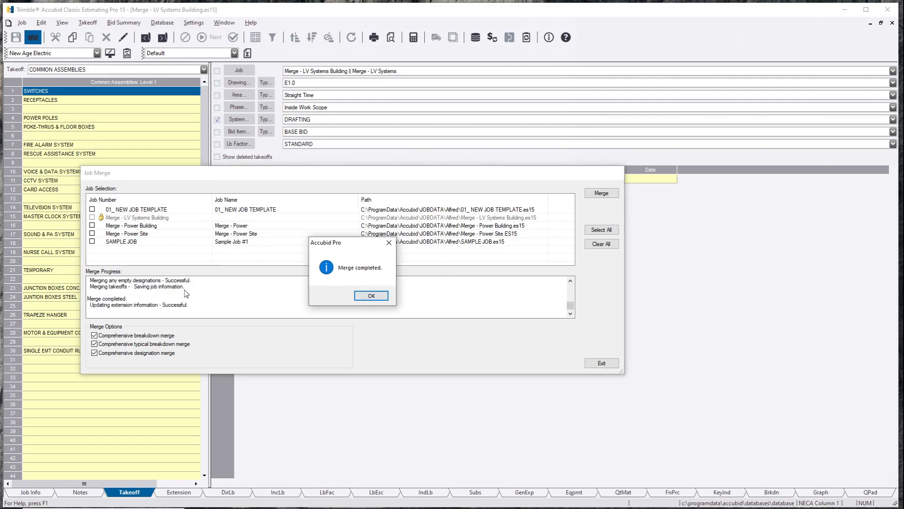
Dismiss the Merge completed message, review the Merge Progress log, and exit Job Merge
left_click(371, 295)
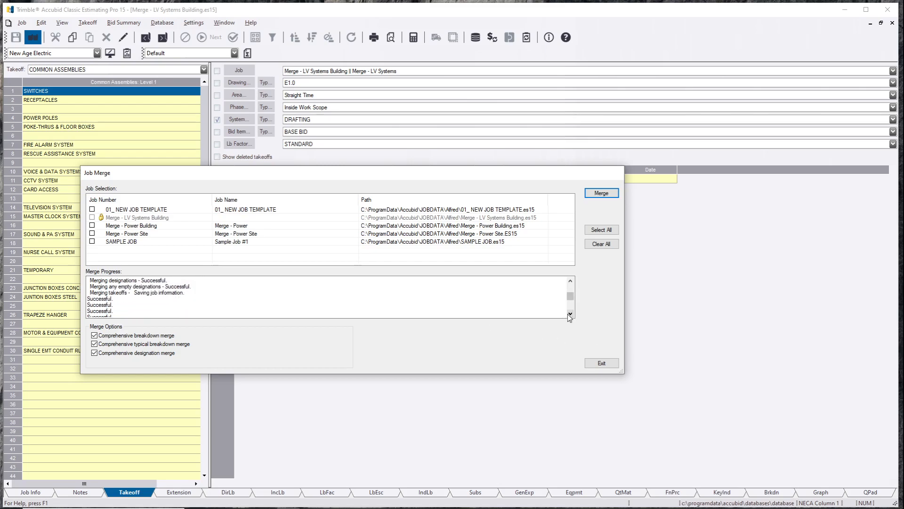
left_click(570, 315)
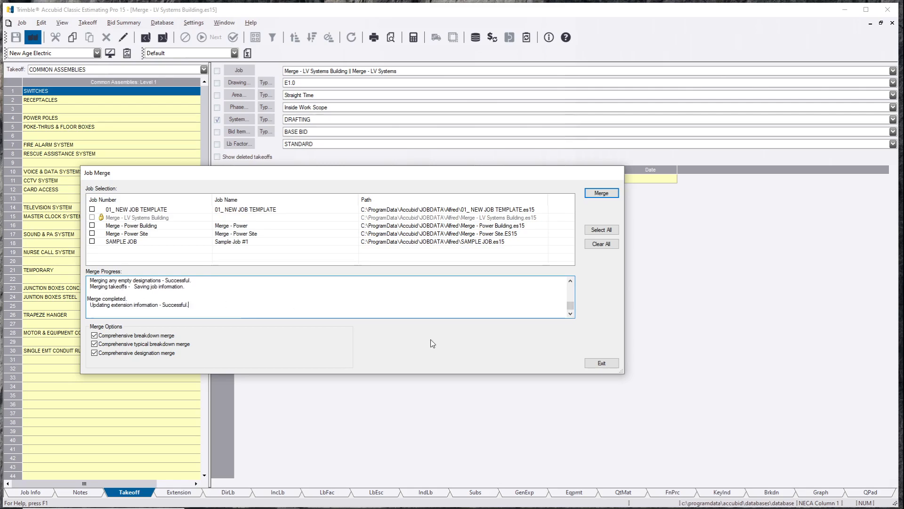
left_click(600, 363)
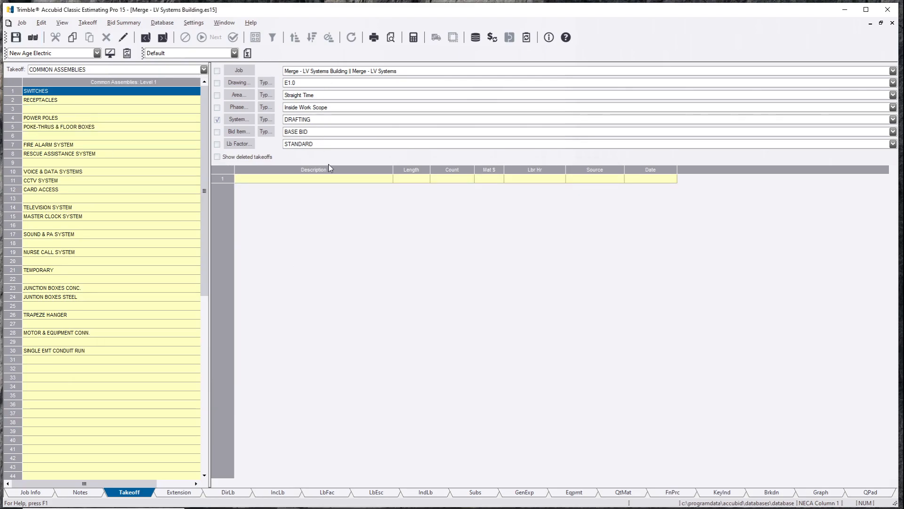
left_click(893, 120)
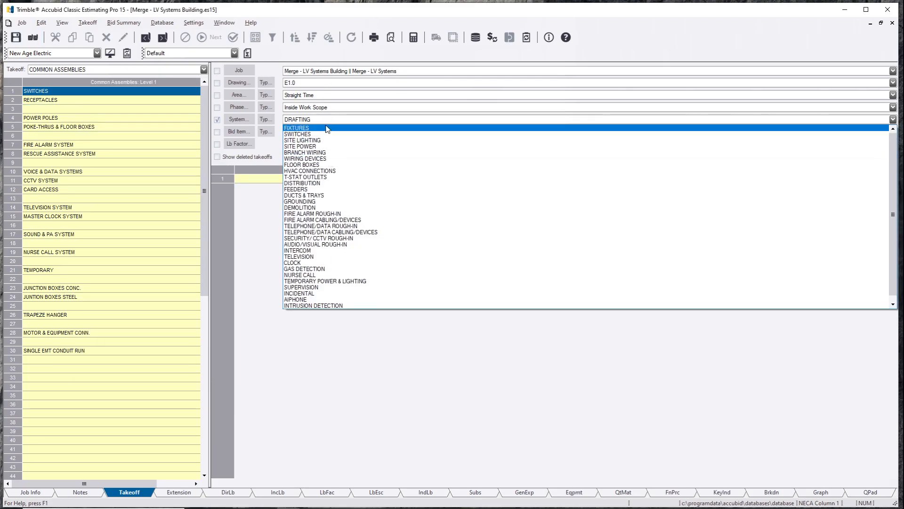
left_click(297, 127)
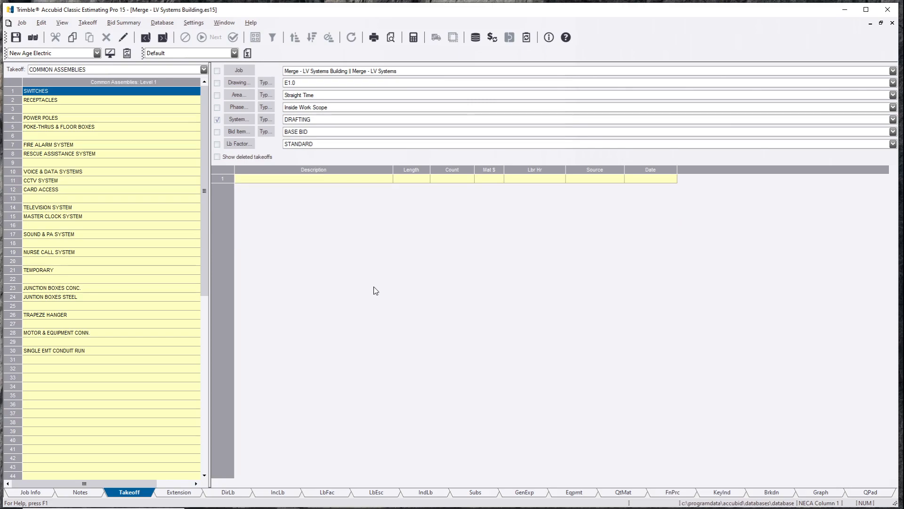
mouse_move(470, 500)
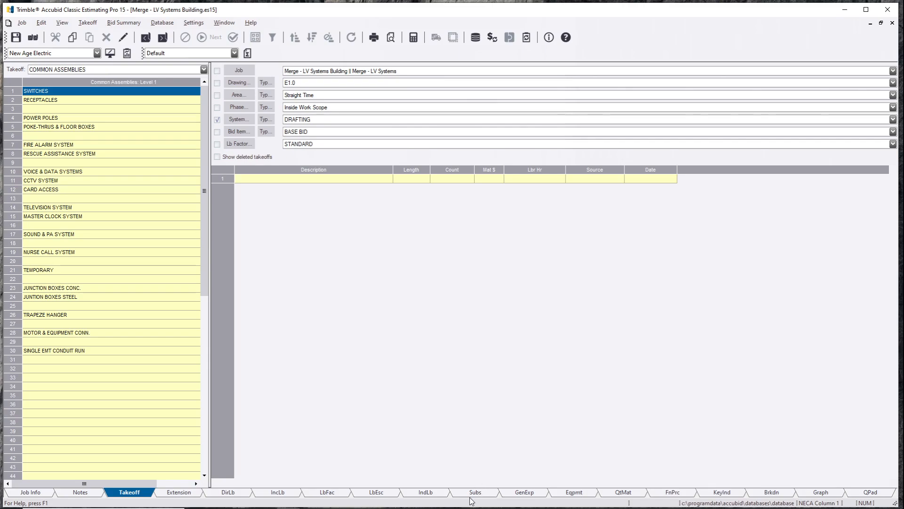
Review the Subs list with its excavation subcontract, then show the GenExp general expenses
left_click(474, 492)
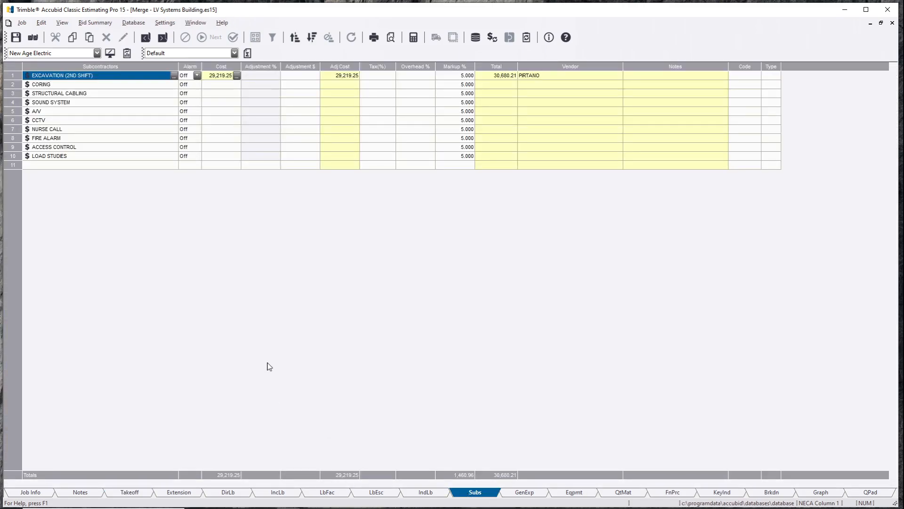
mouse_move(245, 260)
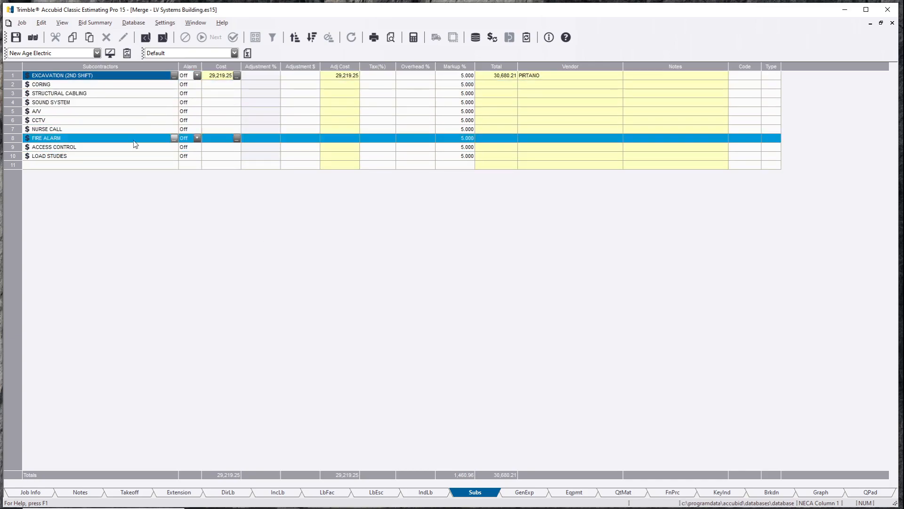
left_click(138, 164)
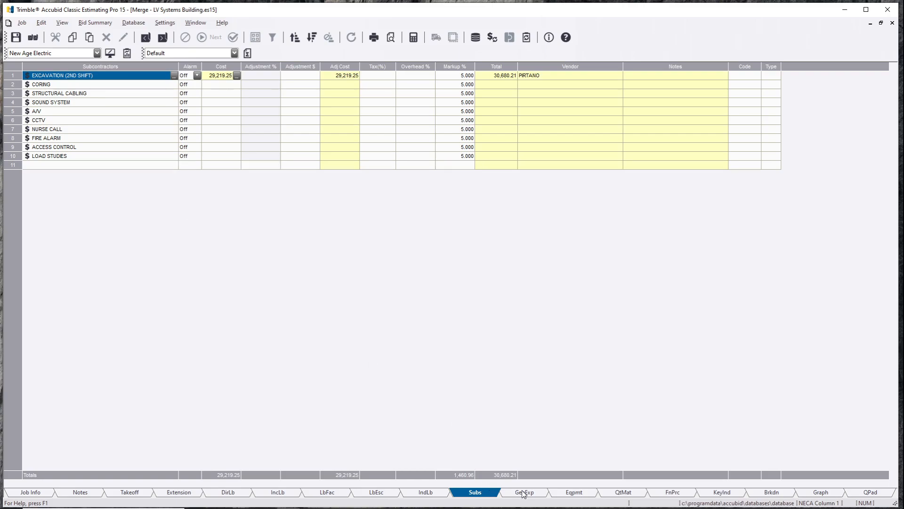
left_click(524, 491)
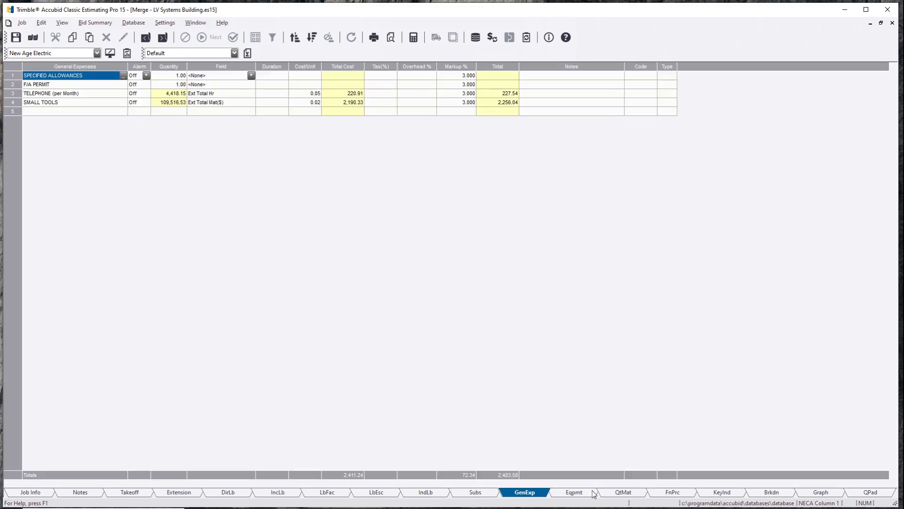
View the Eqpmt list with its storage container rental, then show the QtMat quoted materials
left_click(574, 491)
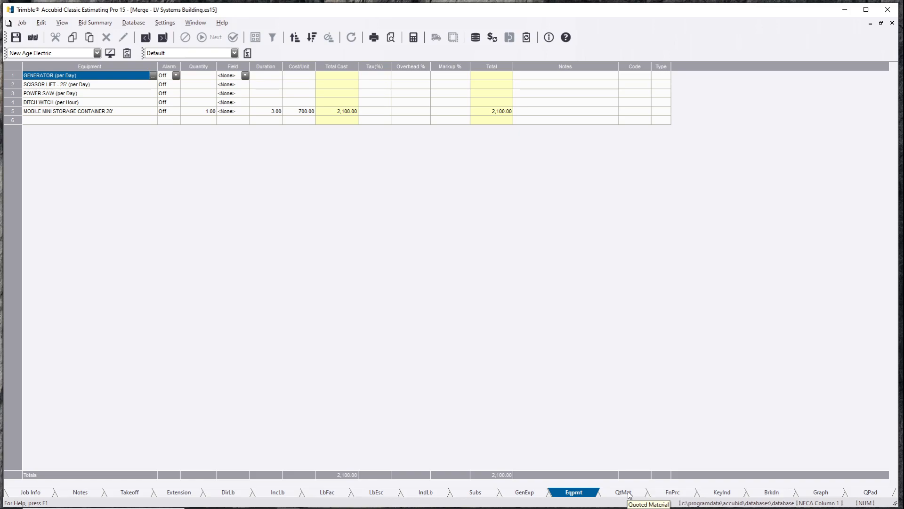
left_click(623, 492)
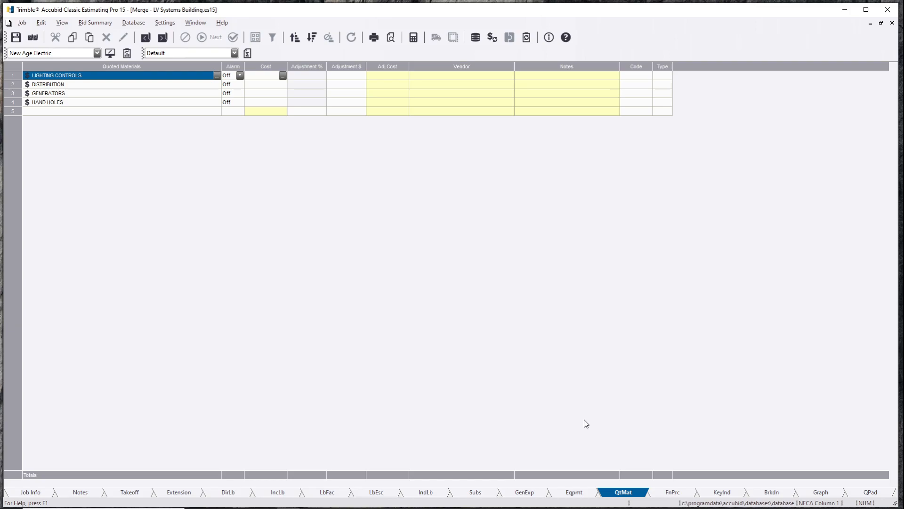
mouse_move(566, 407)
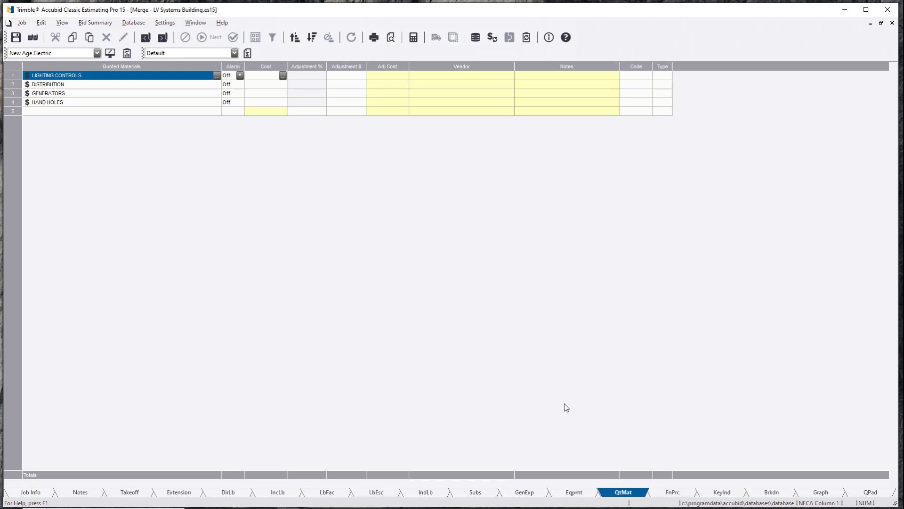